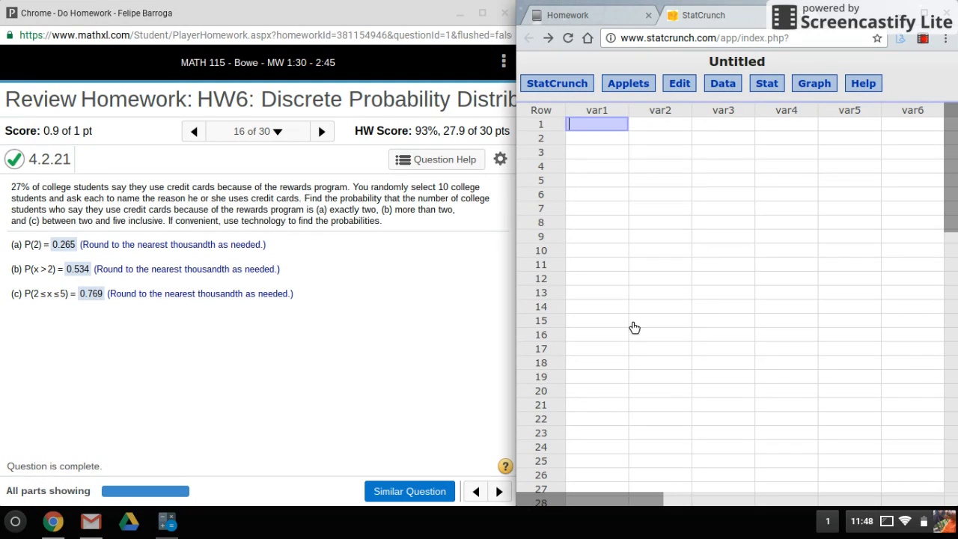
{"action": "mouse_move", "coordinate": [562, 317]}
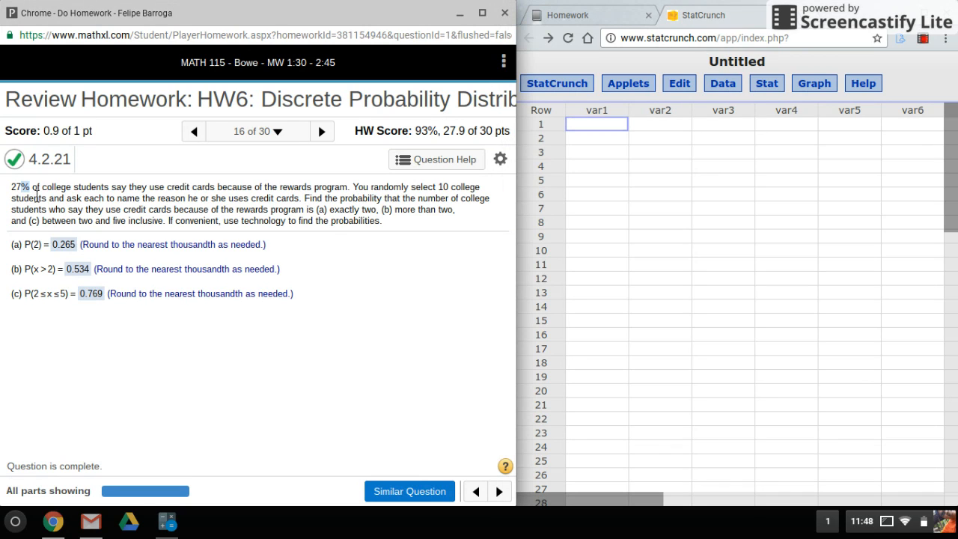
{"action": "mouse_move", "coordinate": [113, 211]}
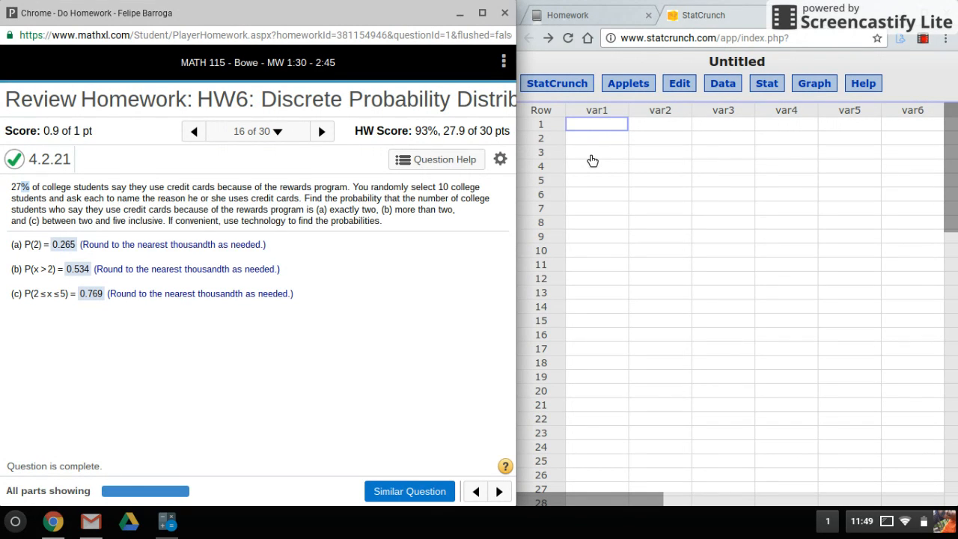
{"action": "mouse_move", "coordinate": [742, 199]}
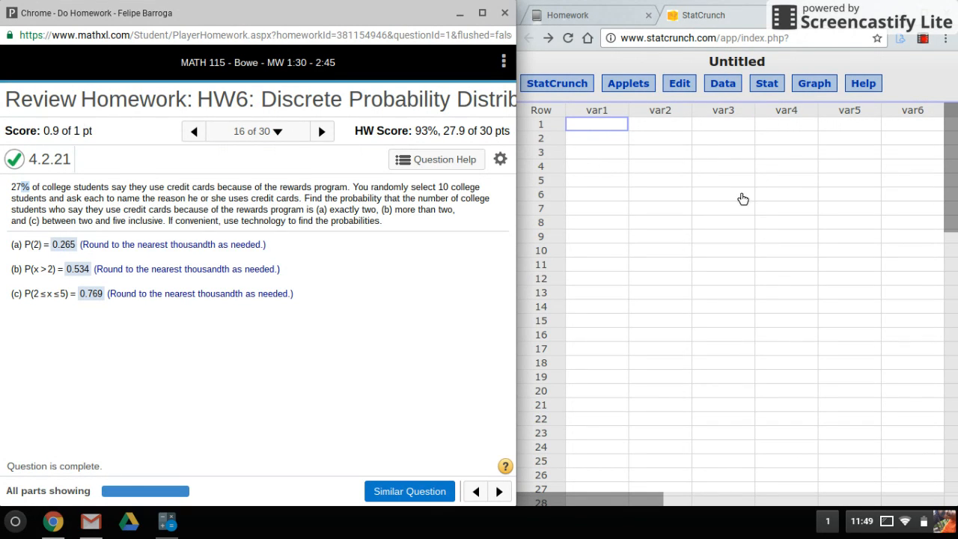
Start the binomial calculator with n = 10 and p = 0.27
{"action": "left_click", "coordinate": [766, 84]}
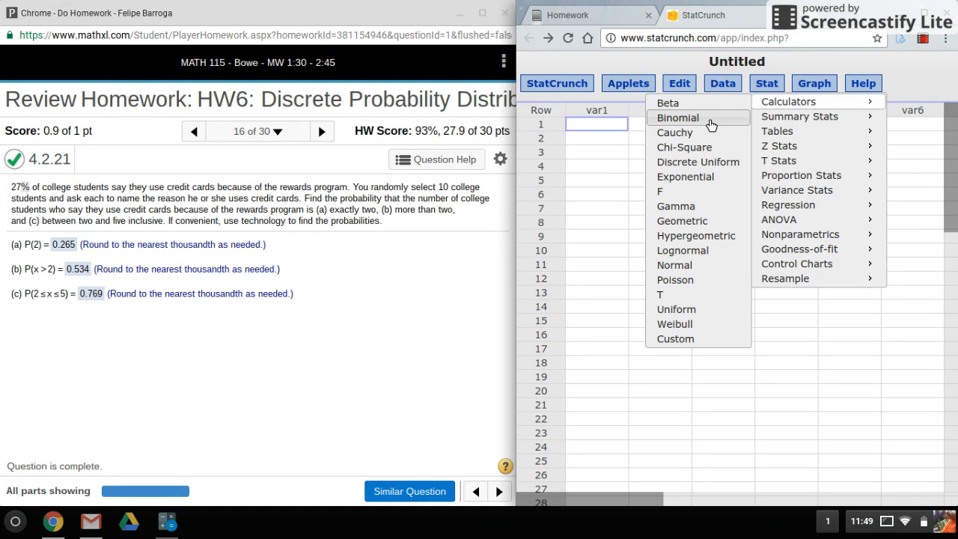
{"action": "left_click", "coordinate": [676, 117]}
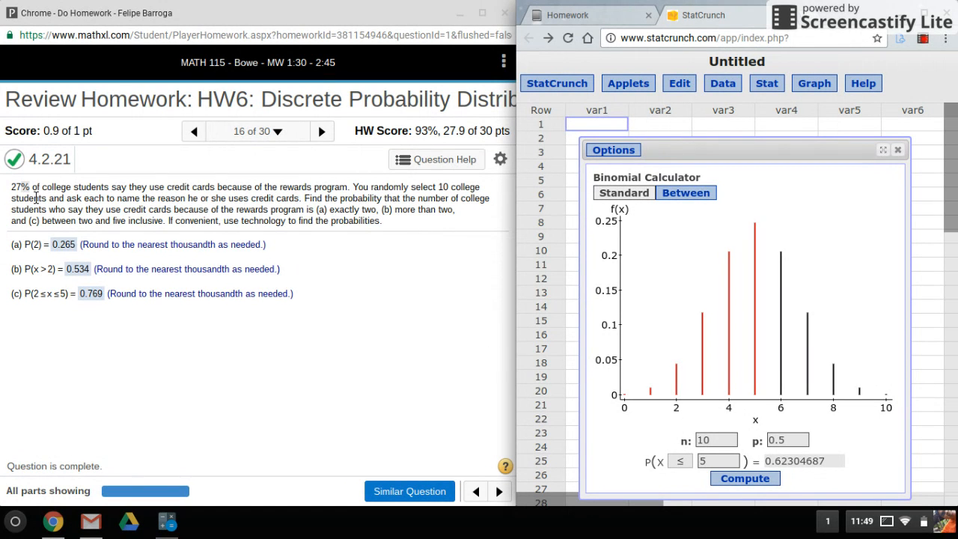
{"action": "mouse_move", "coordinate": [553, 412]}
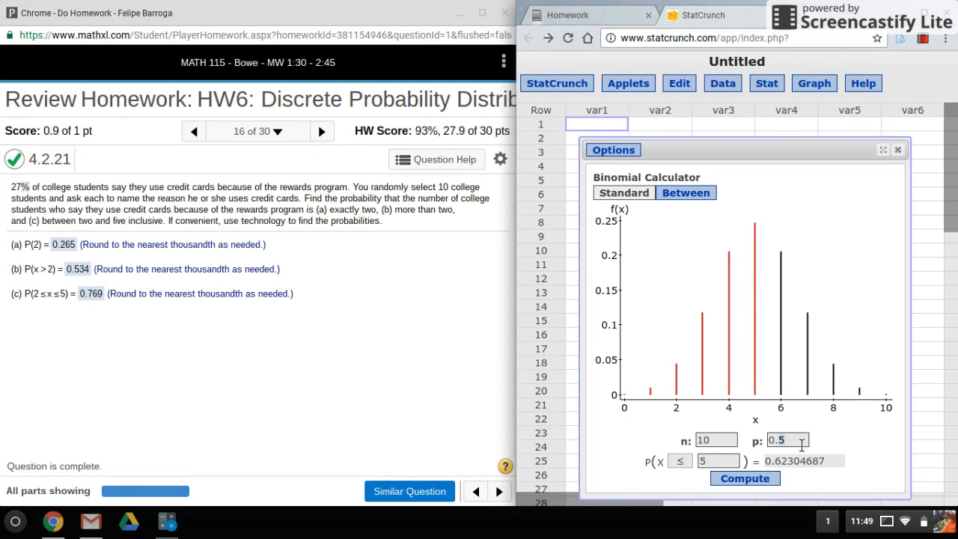
{"action": "type", "text": "0.27"}
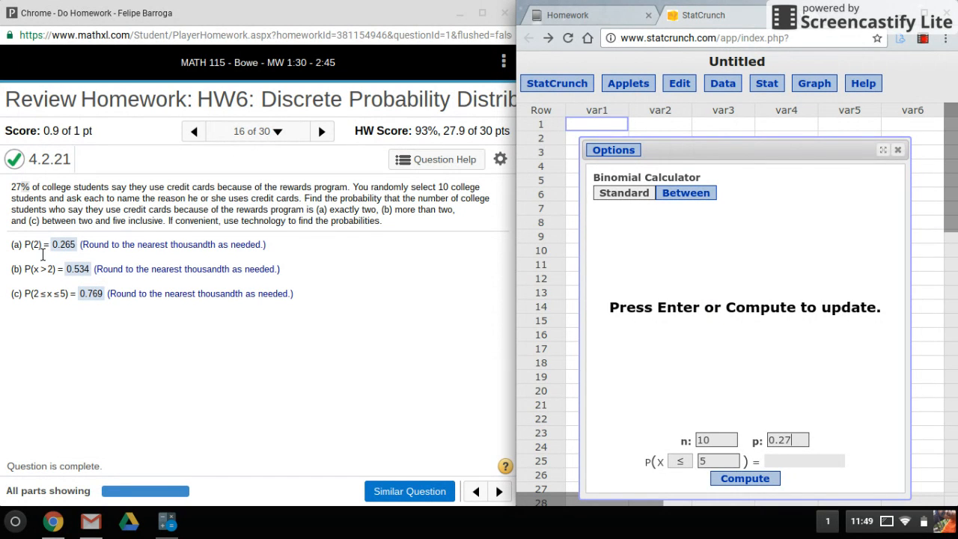
{"action": "mouse_move", "coordinate": [368, 384]}
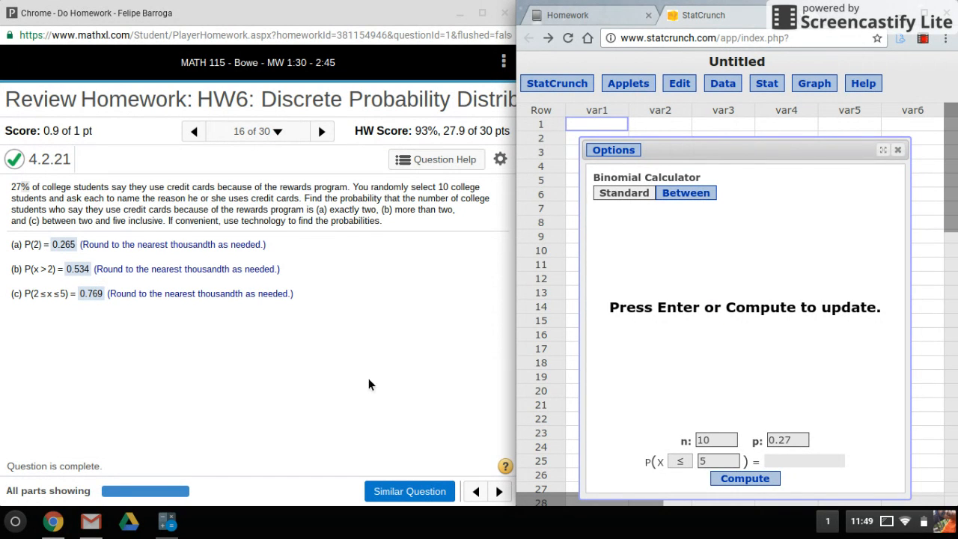
Compute P(X = 2) ≈ 0.26455923 for n = 10, p = 0.27
{"action": "left_click", "coordinate": [679, 461]}
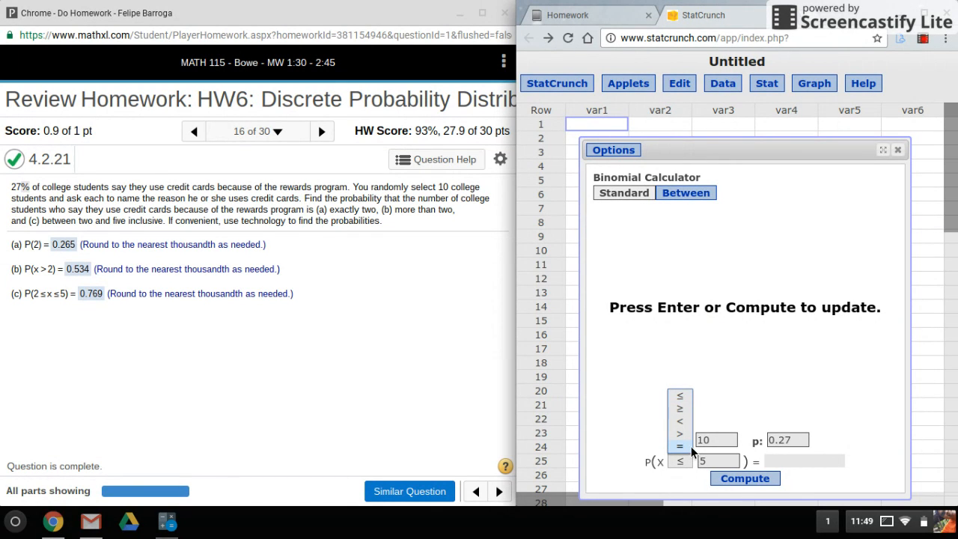
{"action": "left_click", "coordinate": [743, 479]}
{"action": "type", "text": "2"}
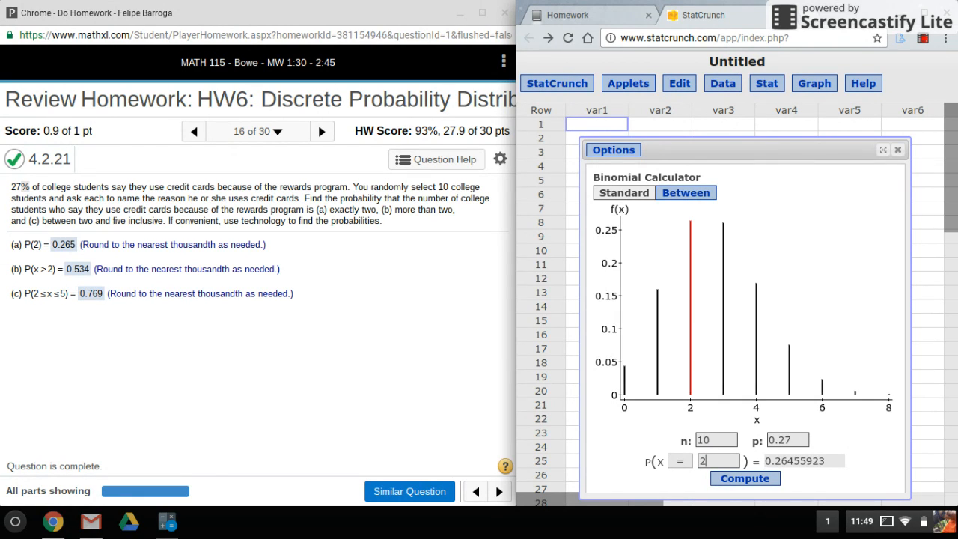
{"action": "mouse_move", "coordinate": [785, 466]}
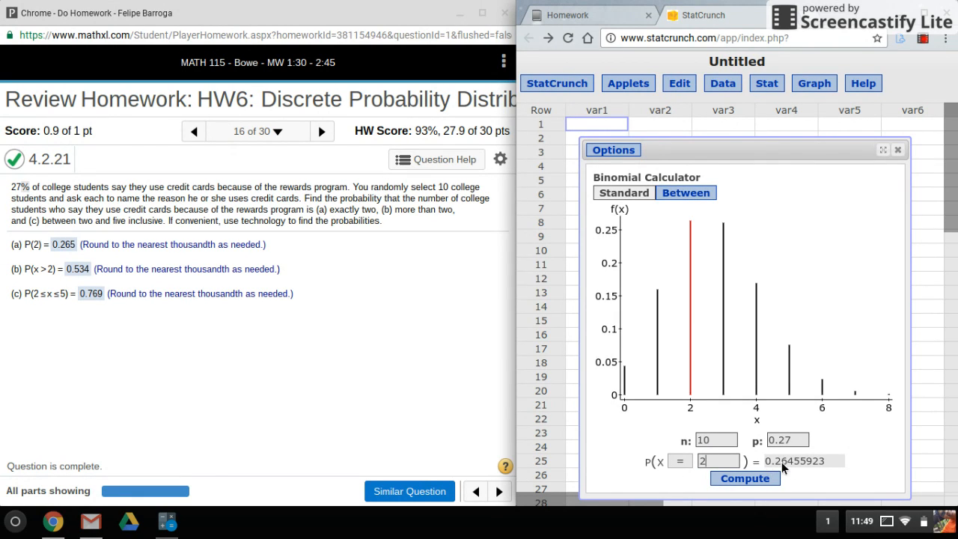
{"action": "mouse_move", "coordinate": [177, 326]}
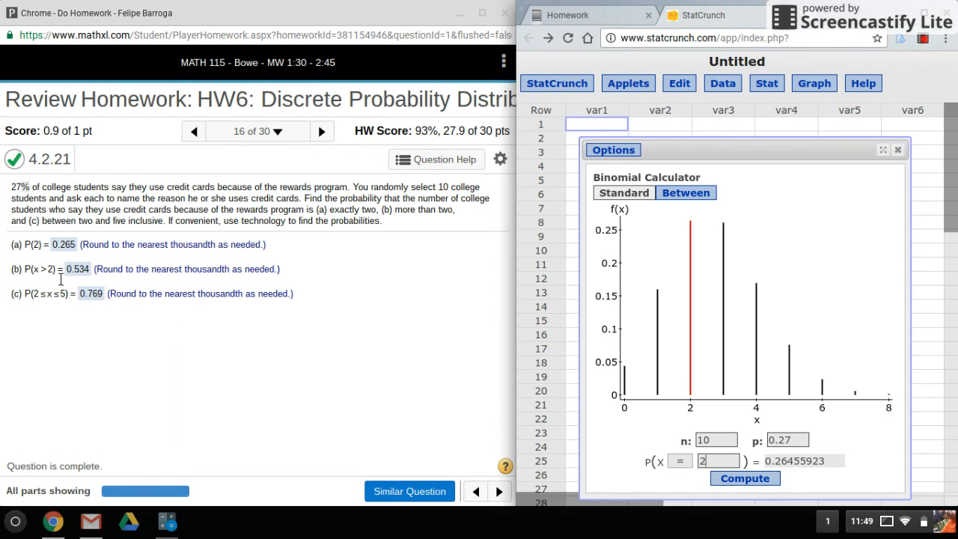
{"action": "mouse_move", "coordinate": [538, 430]}
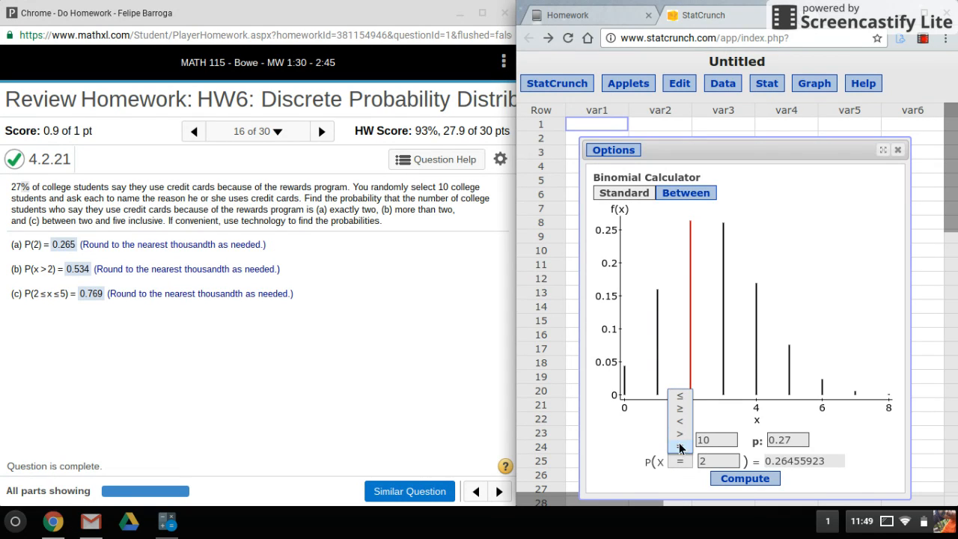
Compute P(X > 2) ≈ 0.53351122 using the > comparison
{"action": "left_click", "coordinate": [679, 434]}
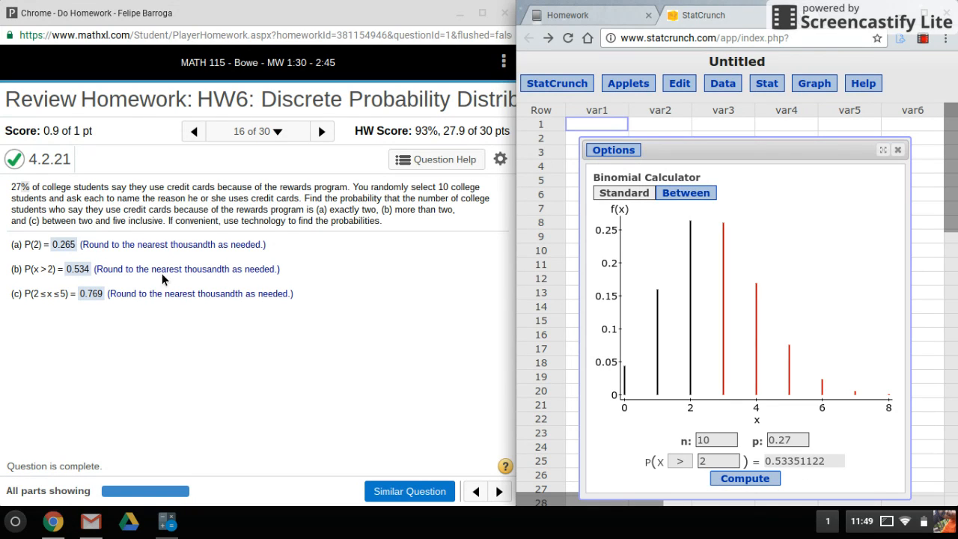
{"action": "mouse_move", "coordinate": [102, 308]}
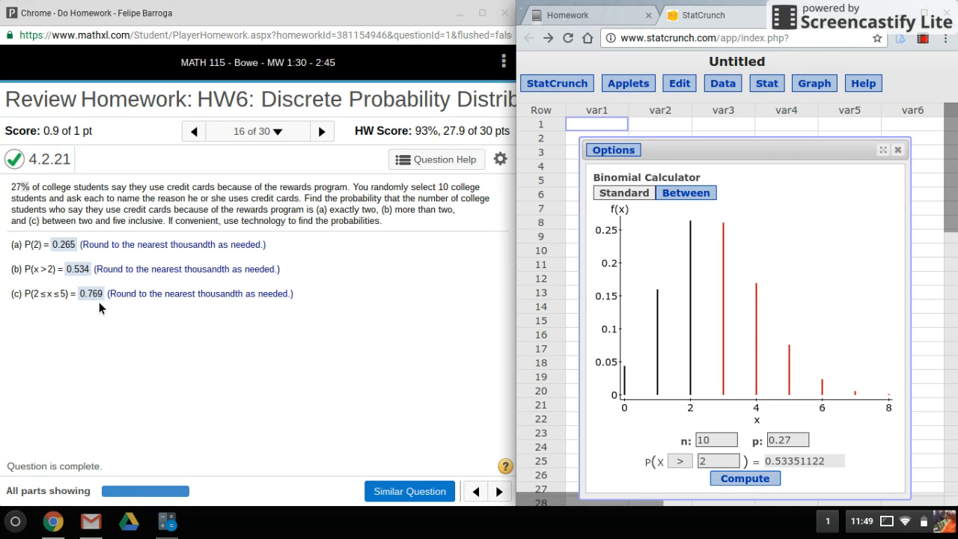
{"action": "mouse_move", "coordinate": [68, 314]}
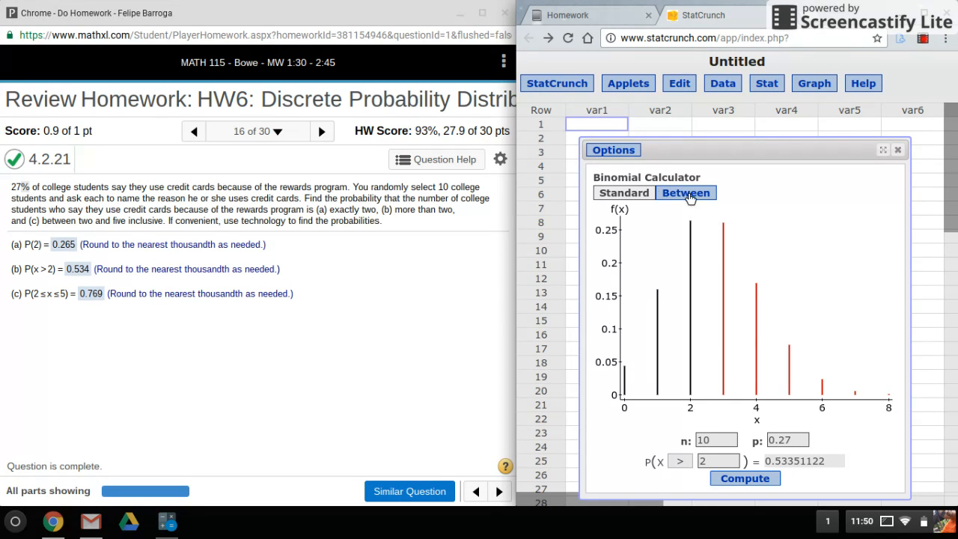
Compute P(2 ≤ X ≤ 5) ≈ 0.76934802 using the Between option
{"action": "left_click", "coordinate": [685, 192]}
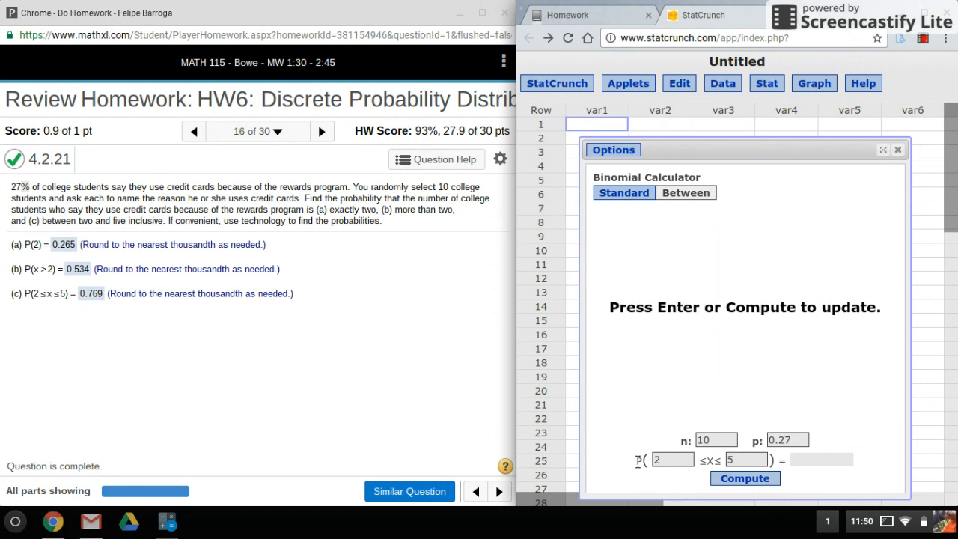
{"action": "left_click", "coordinate": [744, 479]}
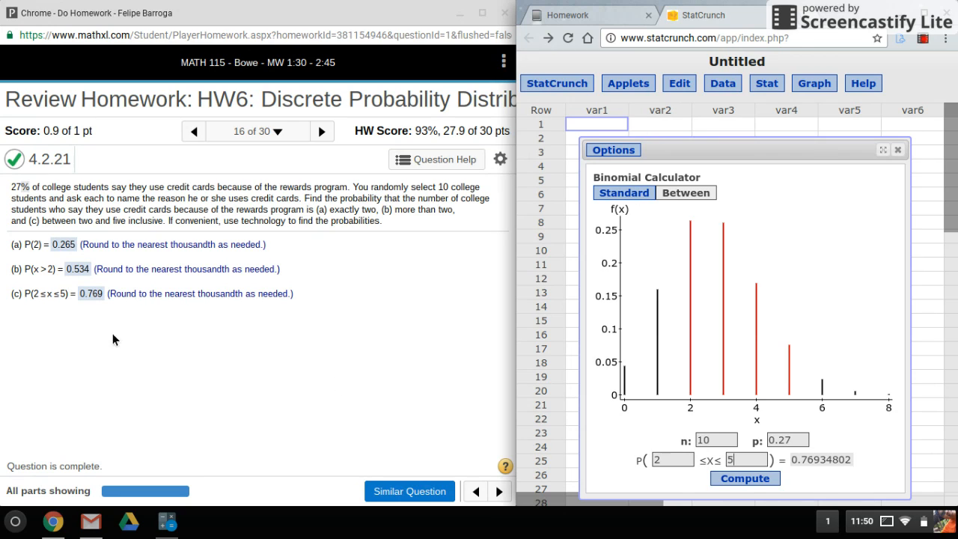
{"action": "mouse_move", "coordinate": [865, 366]}
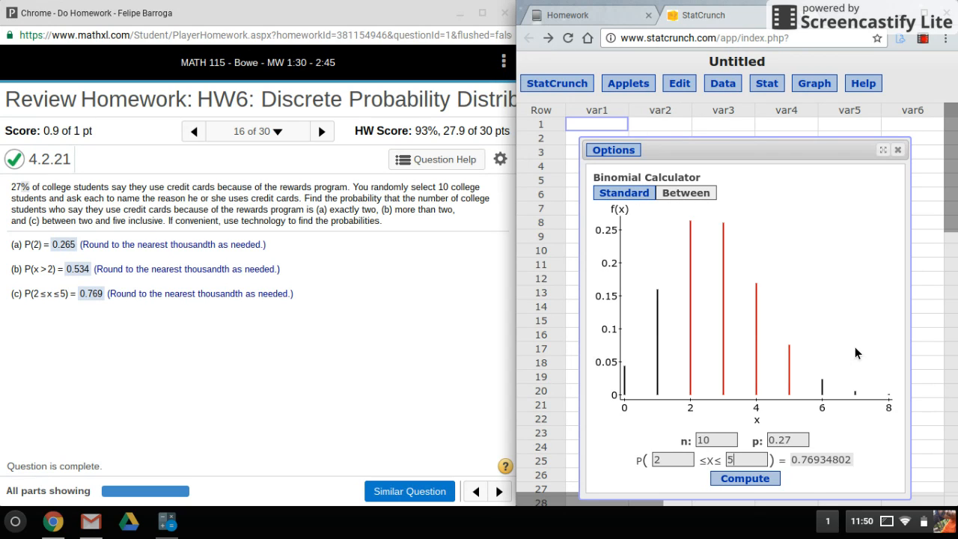
{"action": "mouse_move", "coordinate": [868, 326]}
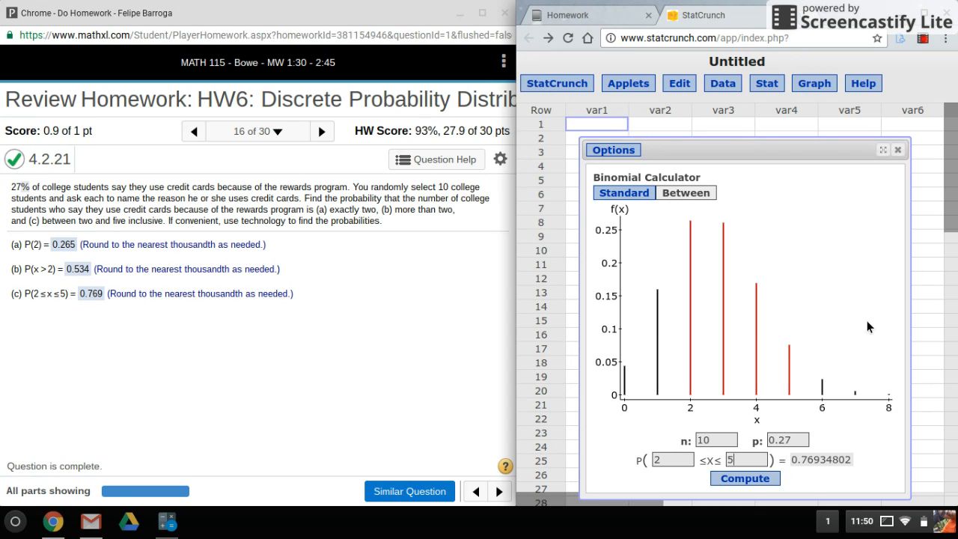
{"action": "mouse_move", "coordinate": [904, 81]}
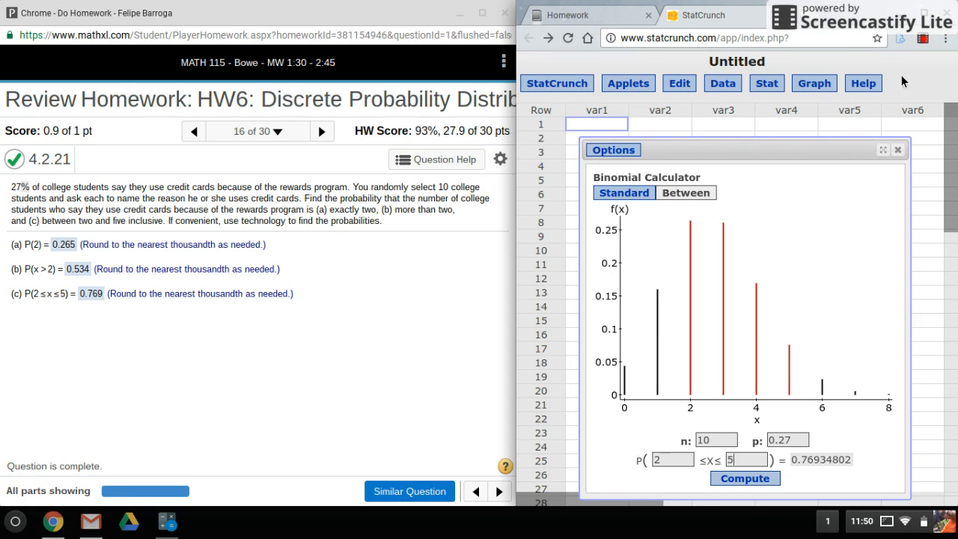